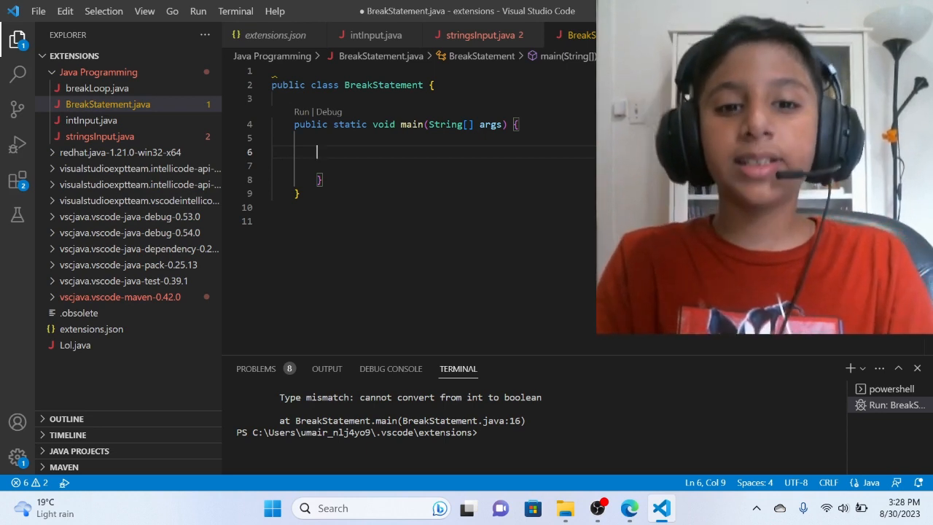
Add for(int a = 0; a<10; a++) inside main with an empty body
{"action": "key", "text": "Backspace"}
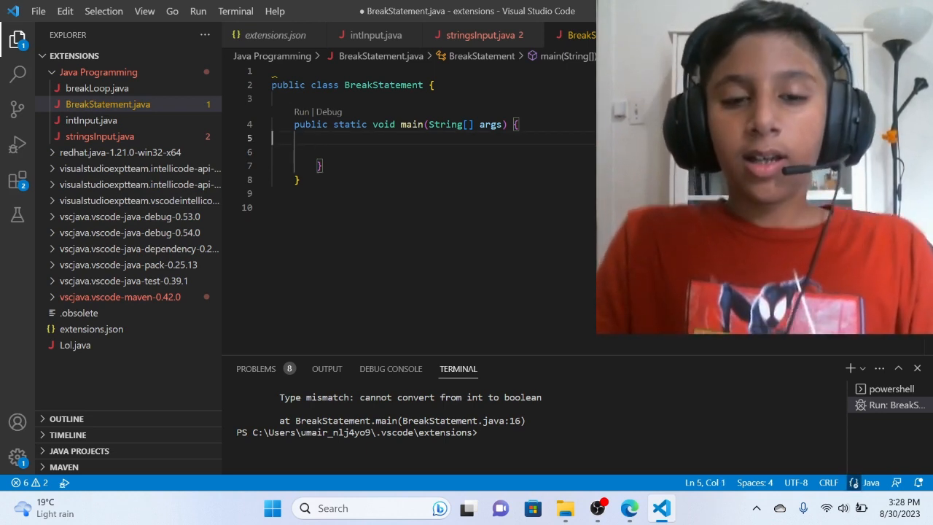
{"action": "type", "text": "t"}
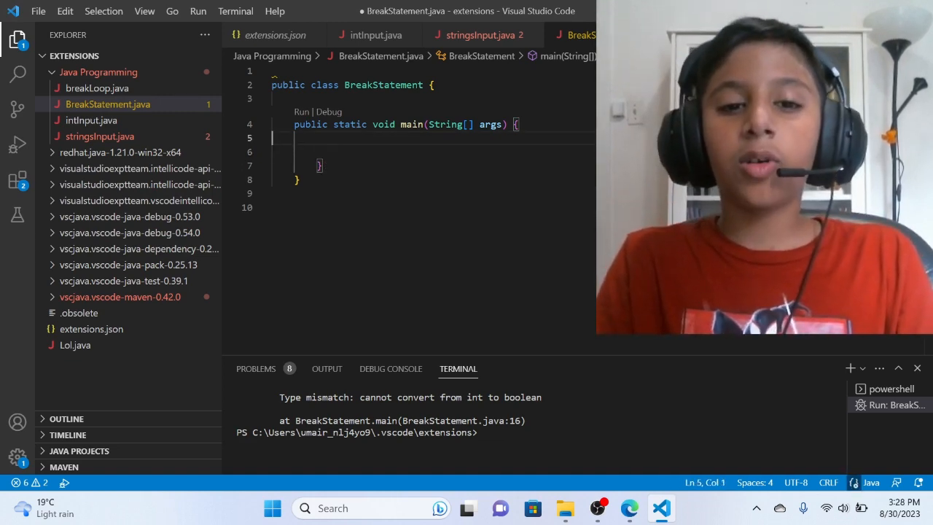
{"action": "key", "text": "Enter"}
{"action": "type", "text": "for("}
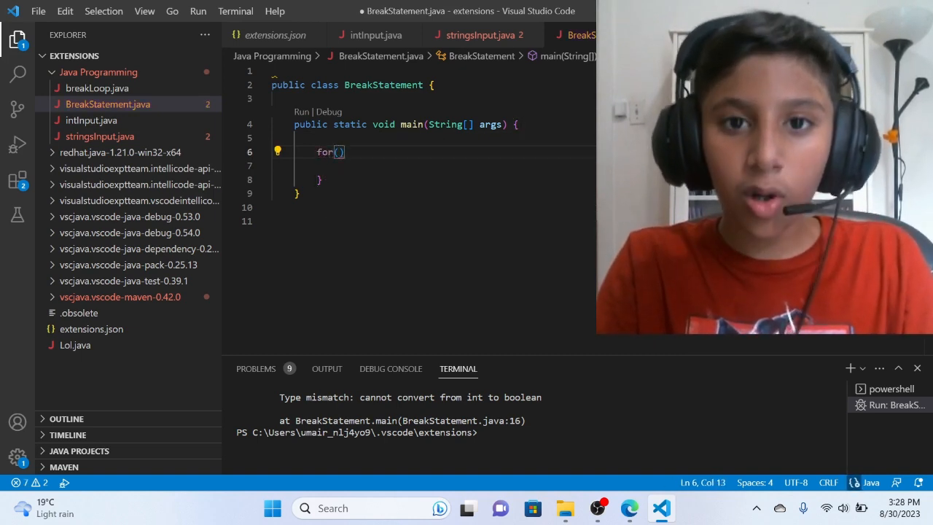
{"action": "type", "text": "int a = 0;"}
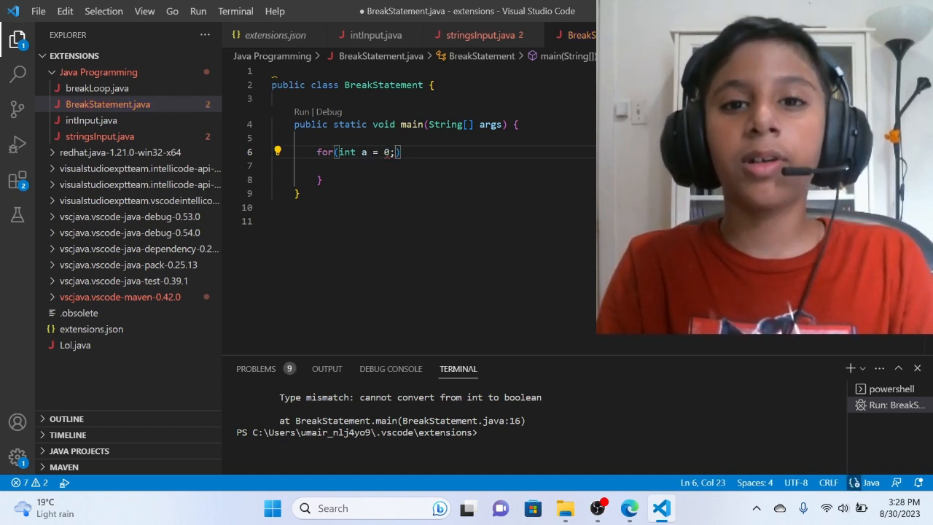
{"action": "type", "text": "i"}
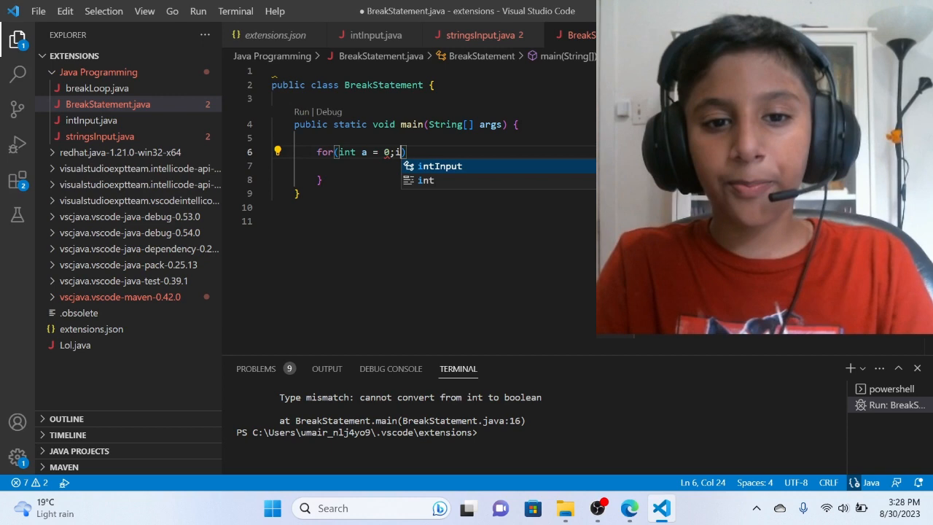
{"action": "type", "text": "a<"}
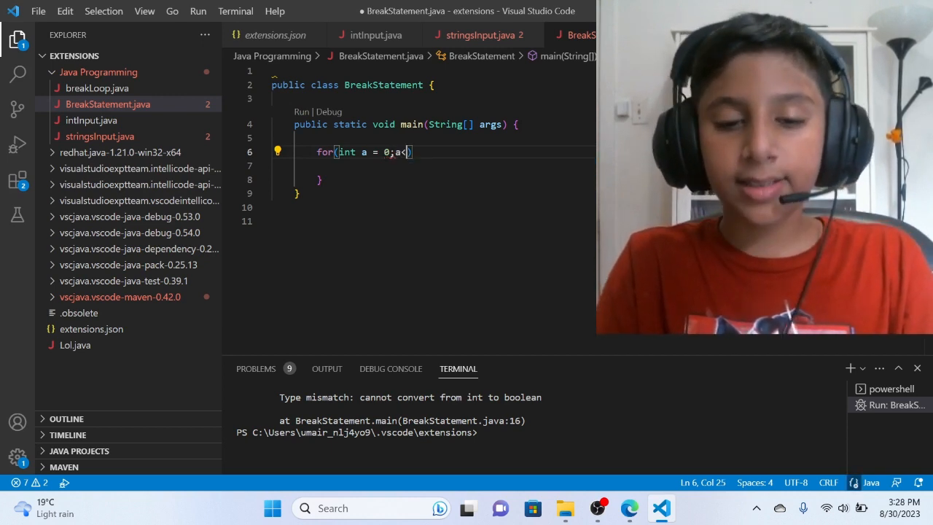
{"action": "type", "text": "10;a++"}
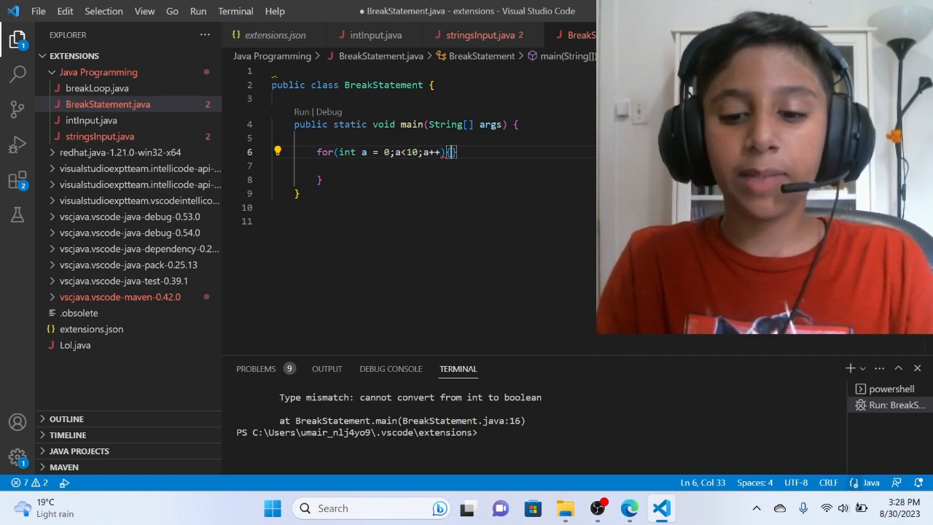
{"action": "type", "text": "syso"}
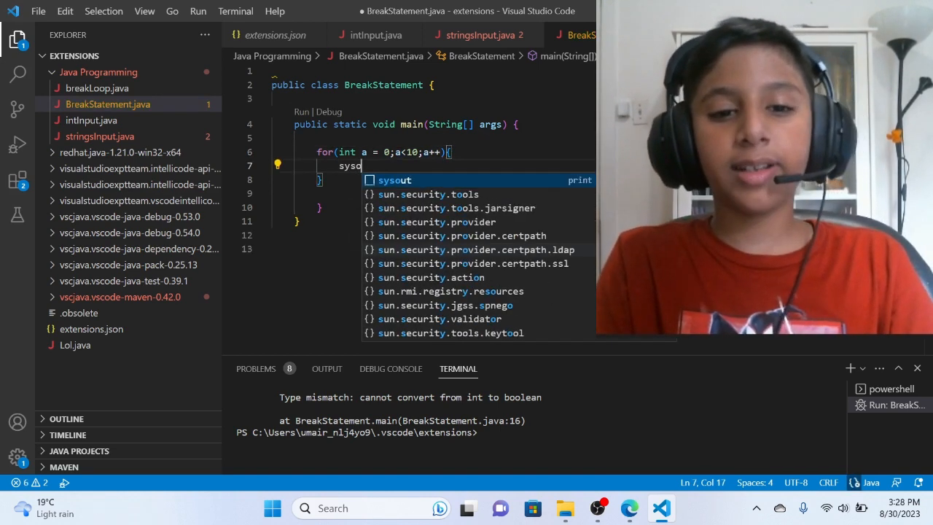
{"action": "type", "text": "u"}
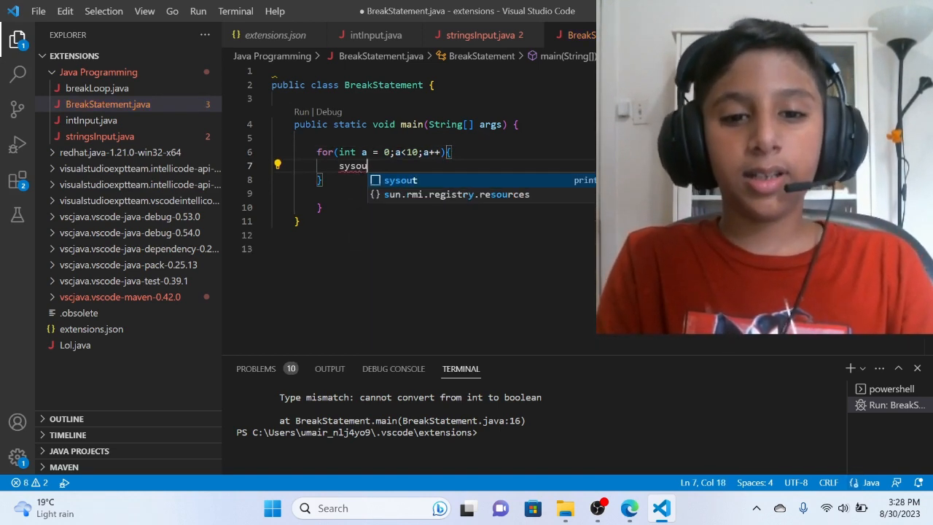
{"action": "key", "text": "Tab"}
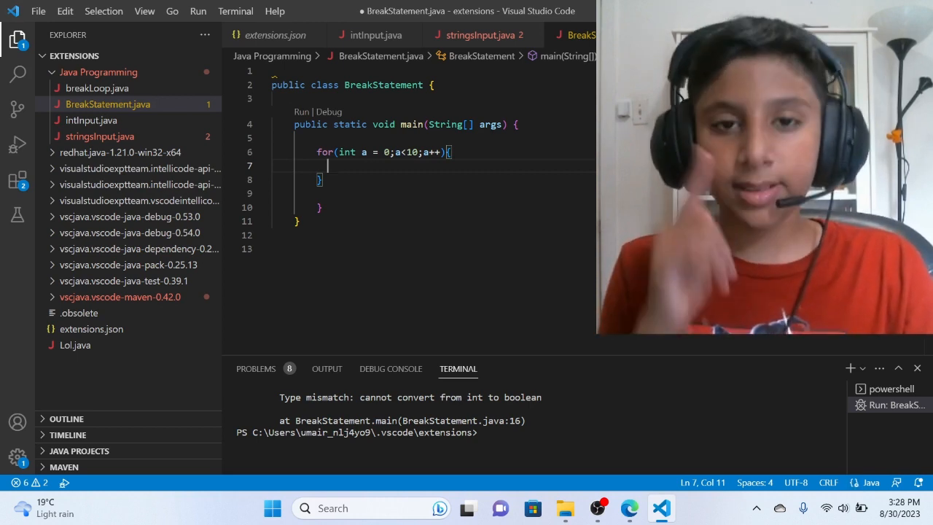
Add if(a==5){ break; } in the for loop body with a line below it
{"action": "key", "text": "Enter"}
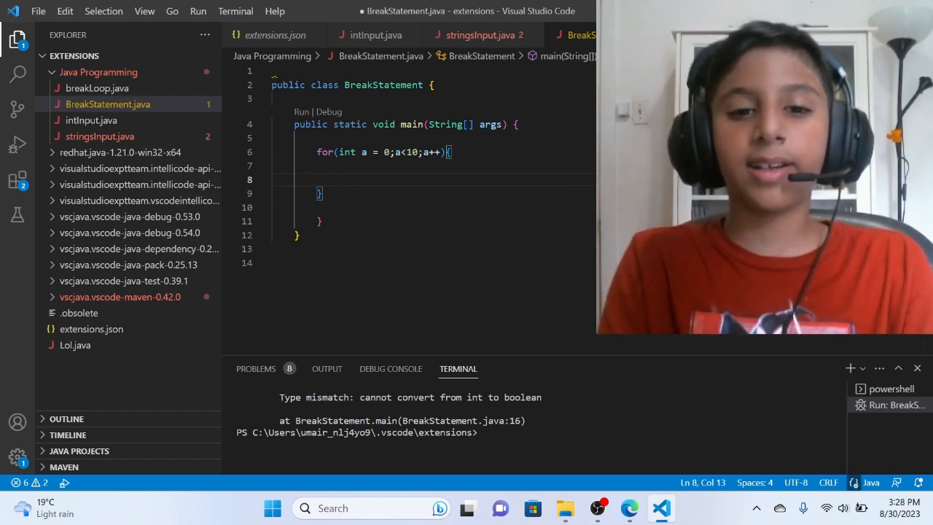
{"action": "type", "text": "if(a"}
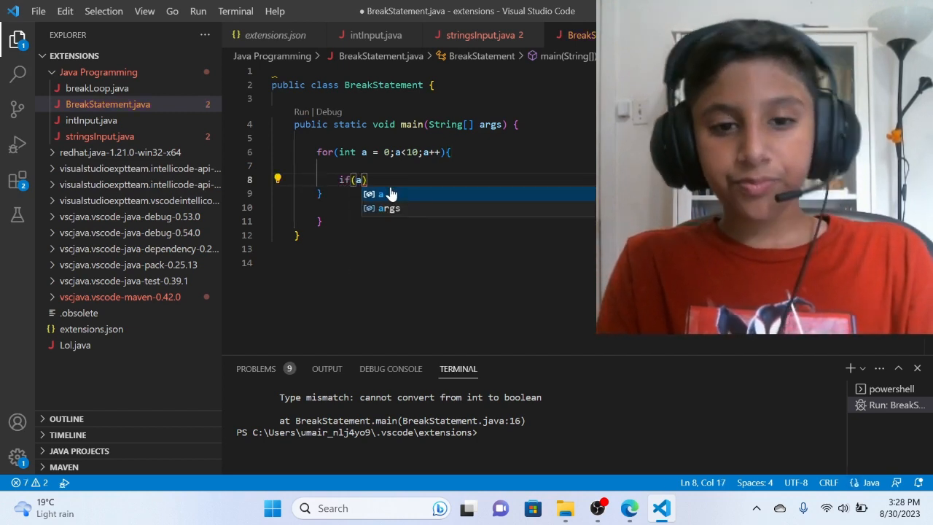
{"action": "type", "text": "==5"}
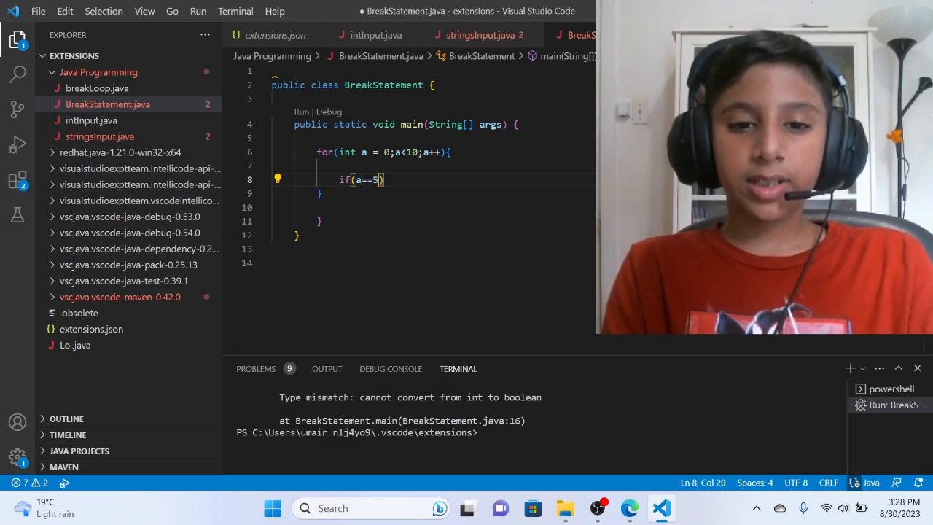
{"action": "type", "text": "{"}
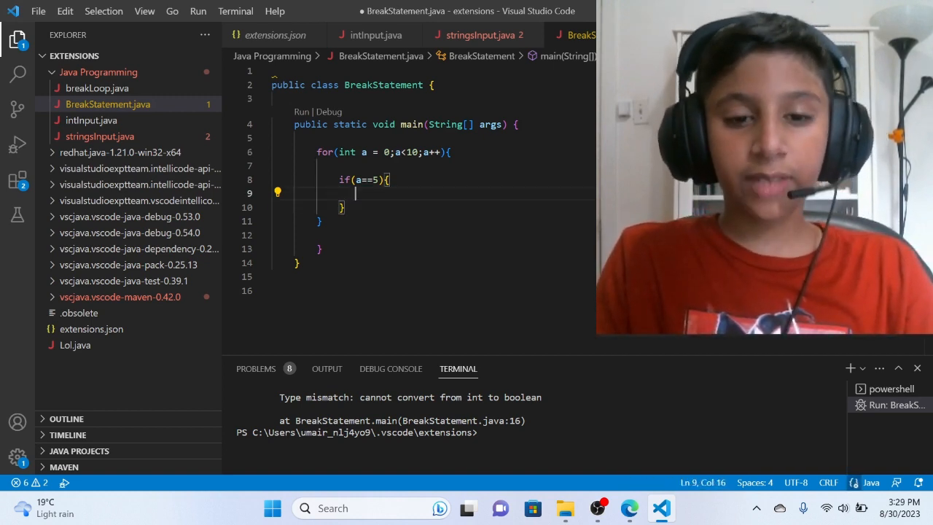
{"action": "type", "text": "brfe"}
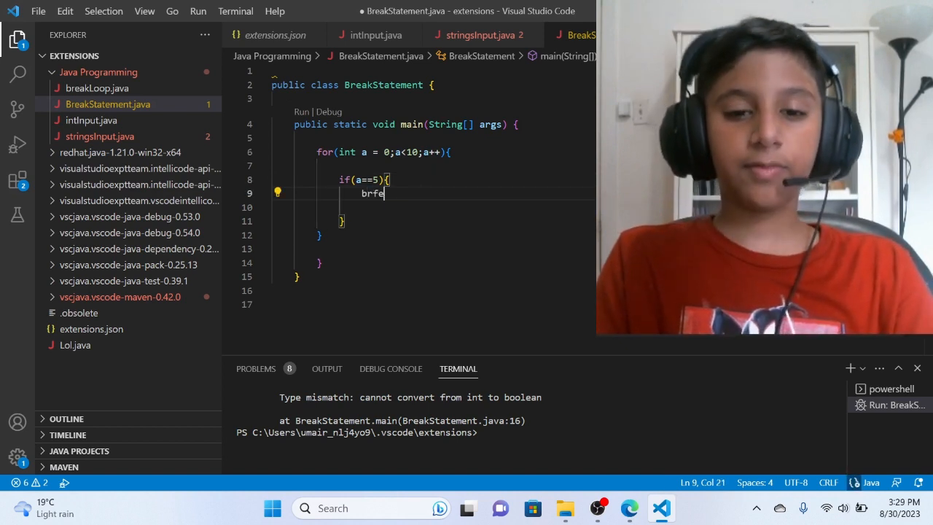
{"action": "type", "text": "break;"}
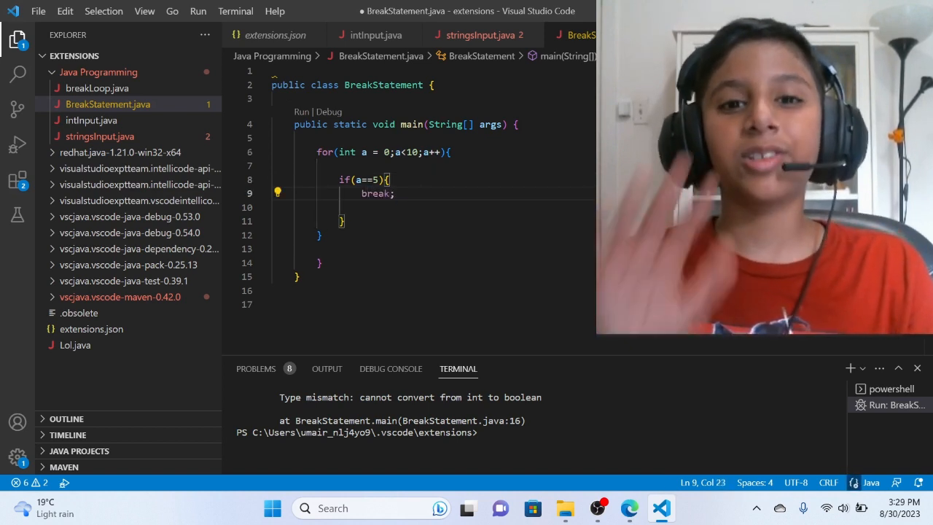
{"action": "key", "text": "Enter"}
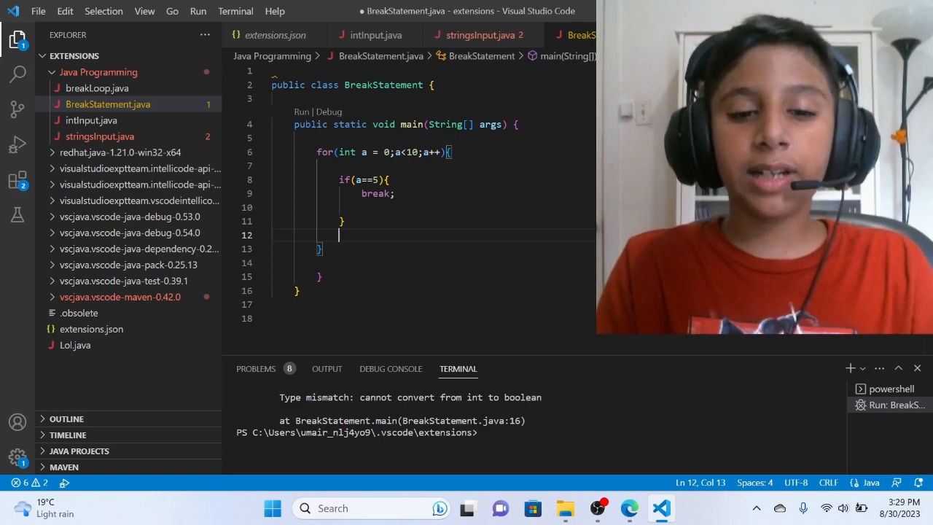
Begin the System.out.println(a) statement after the if block
{"action": "type", "text": "sy"}
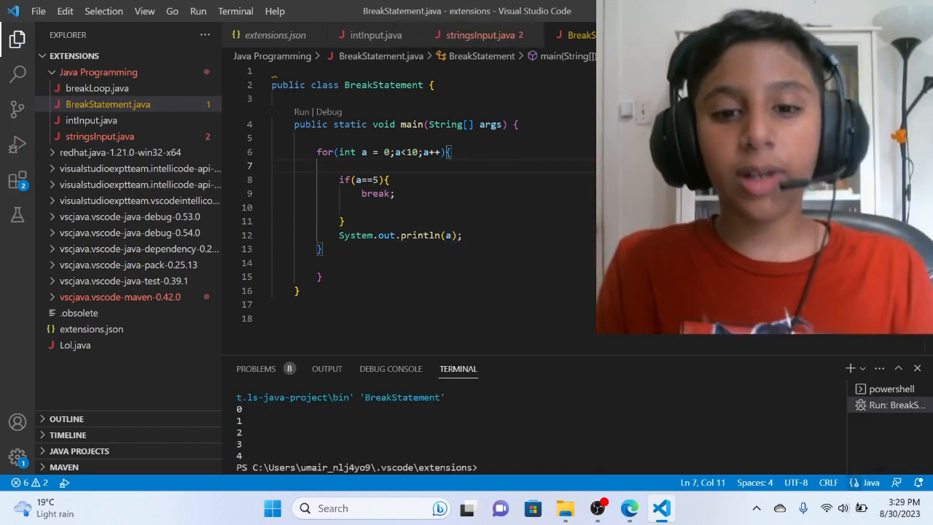
{"action": "mouse_move", "coordinate": [536, 363]}
{"action": "type", "text": "8"}
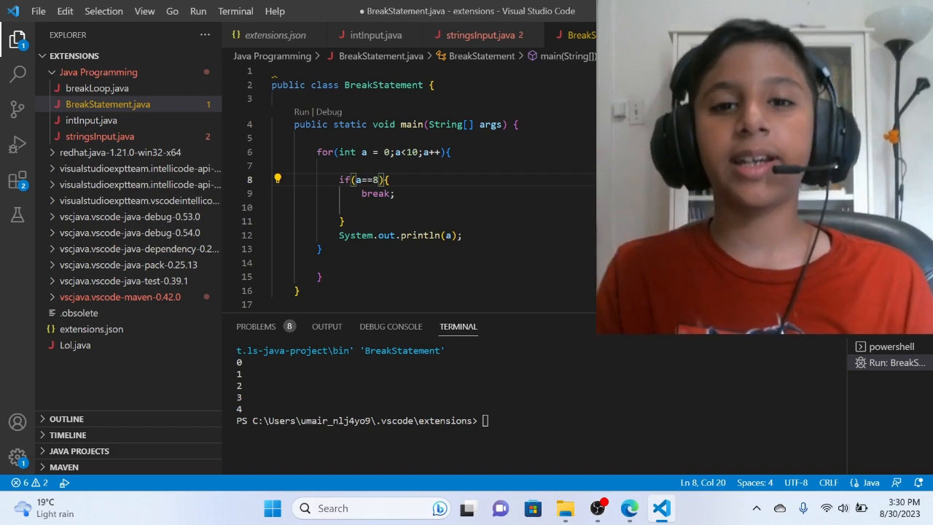
Rerun BreakStatement with the break at 8, then select loop lines 6–12
{"action": "left_click", "coordinate": [301, 112]}
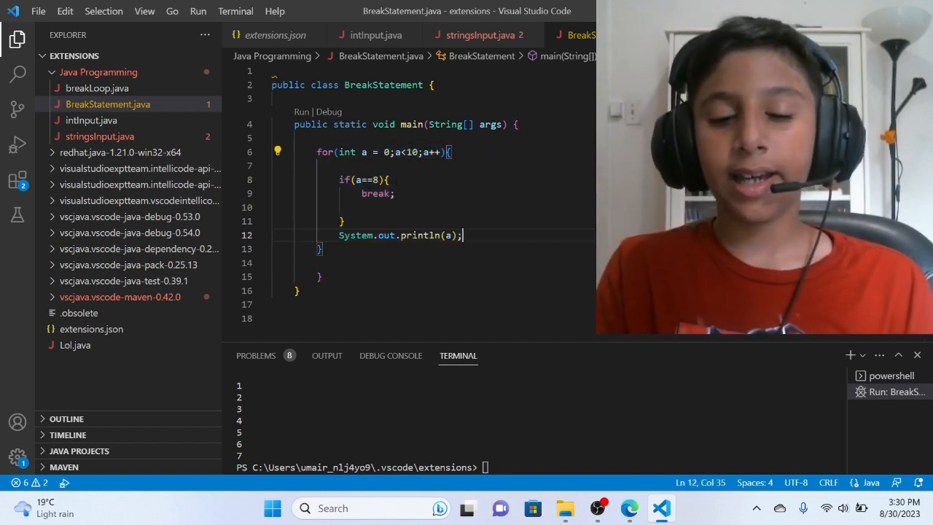
{"action": "left_click_drag", "start_coordinate": [339, 152], "coordinate": [461, 234]}
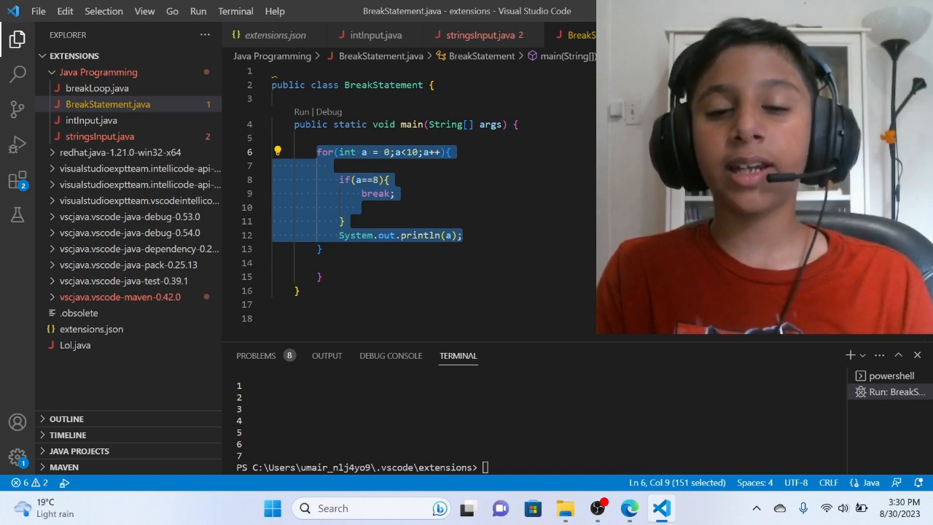
Delete the for loop and start an import of java.util.Scanner at the top
{"action": "key", "text": "Delete"}
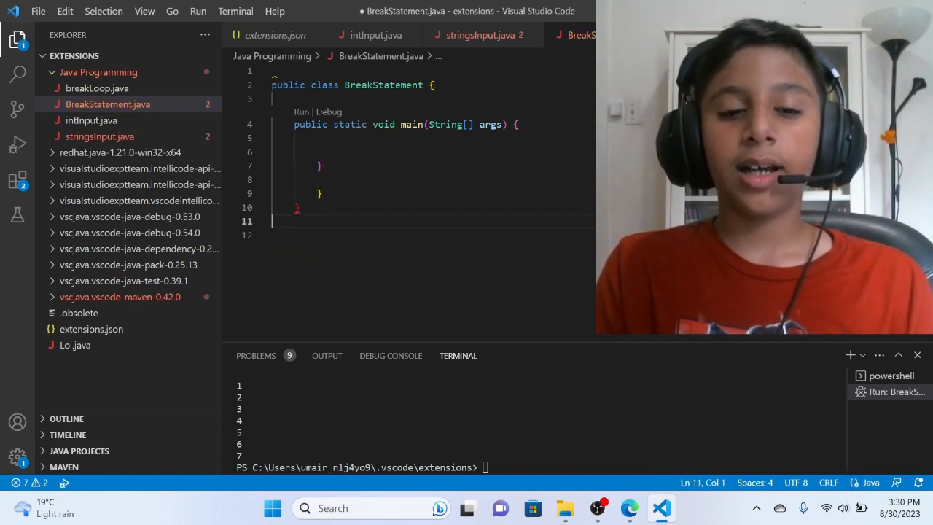
{"action": "key", "text": "Backspace"}
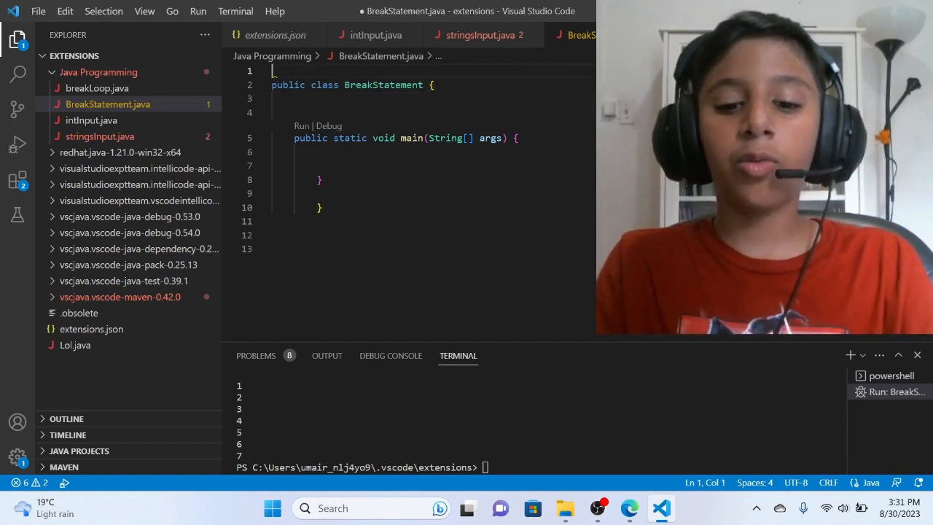
{"action": "type", "text": "import java.util.Scanner;"}
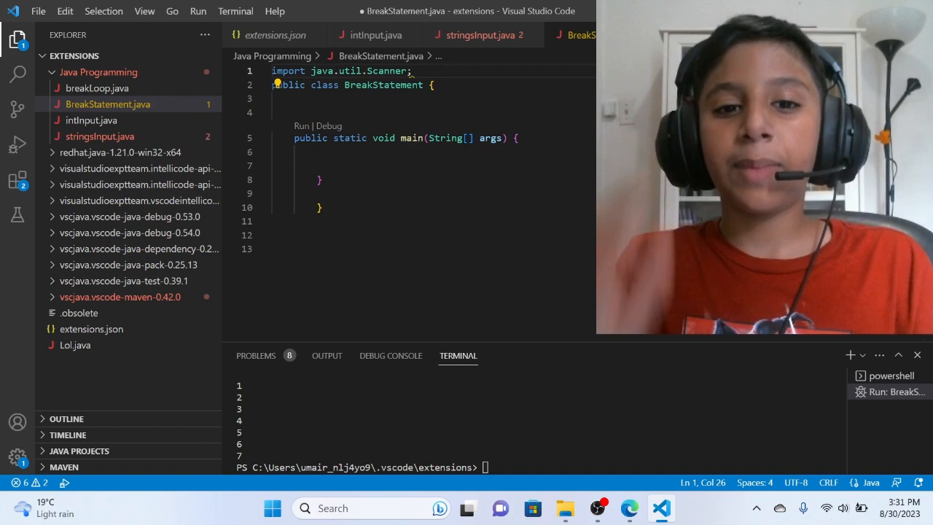
Declare Scanner console = new Scanner(System.in); inside main
{"action": "type", "text": "S"}
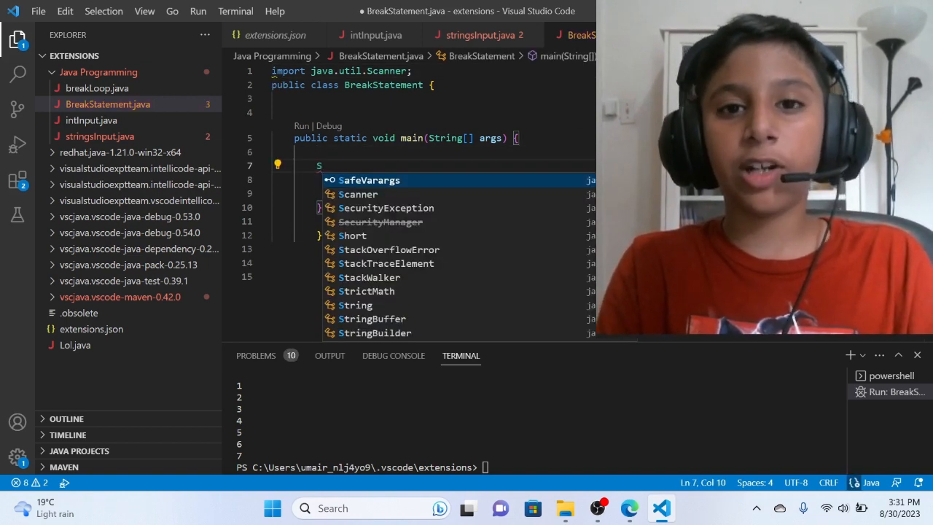
{"action": "type", "text": "canner console = new Scanner("}
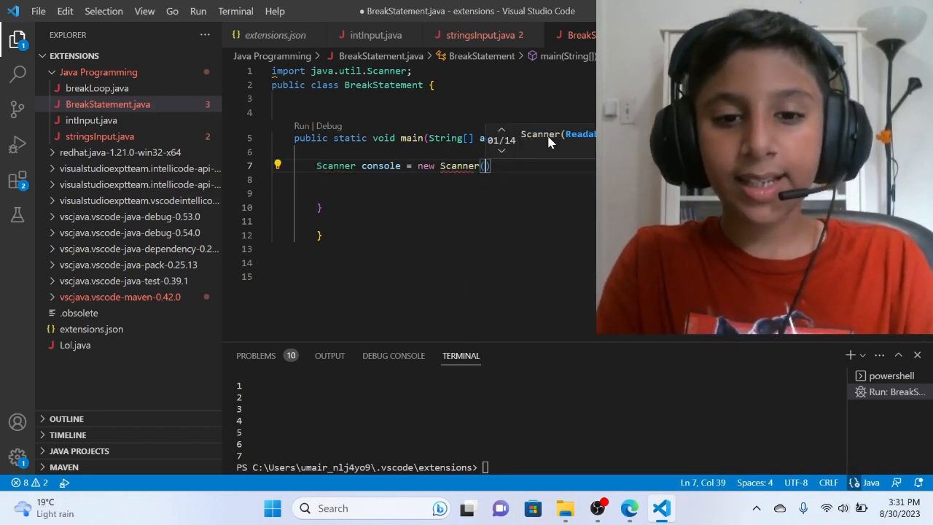
{"action": "type", "text": "System.in"}
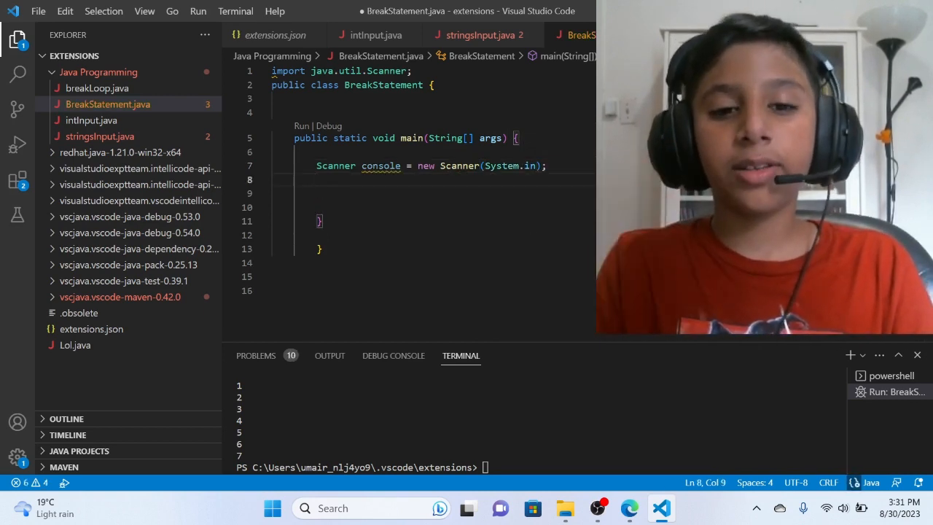
{"action": "key", "text": "Enter"}
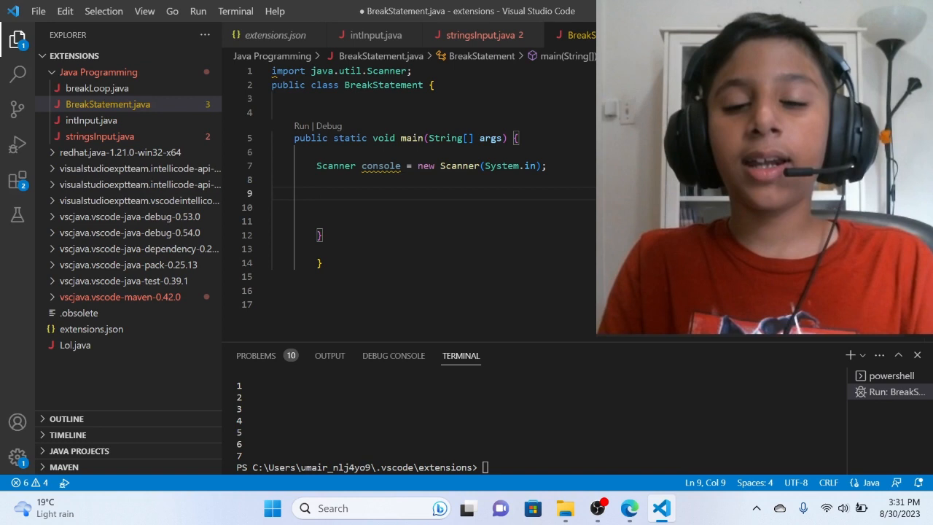
Start a while(true) loop containing a System.out.println statement
{"action": "type", "text": "while("}
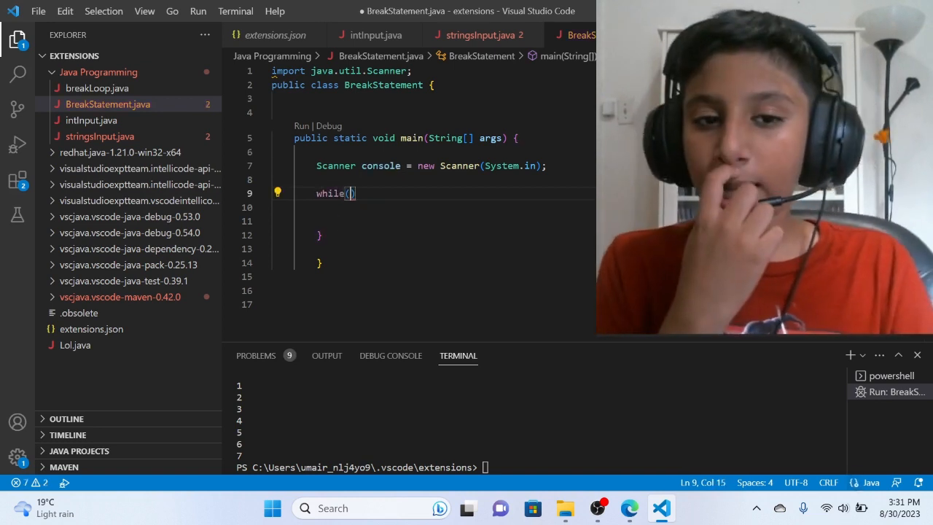
{"action": "type", "text": "true"}
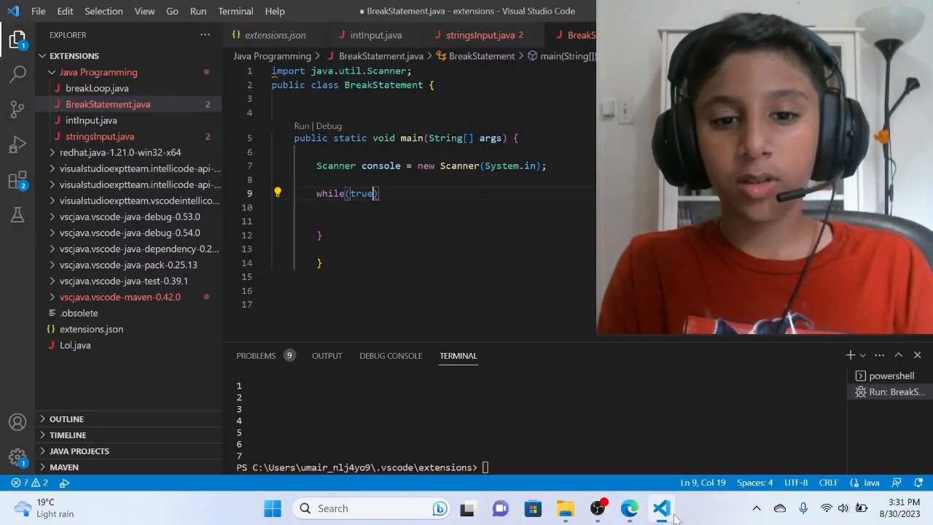
{"action": "type", "text": "{"}
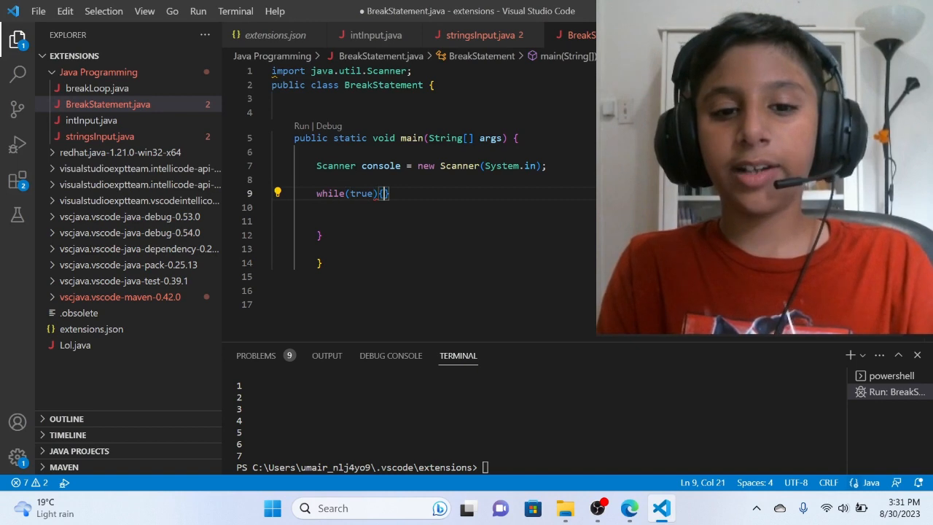
{"action": "type", "text": "sysou"}
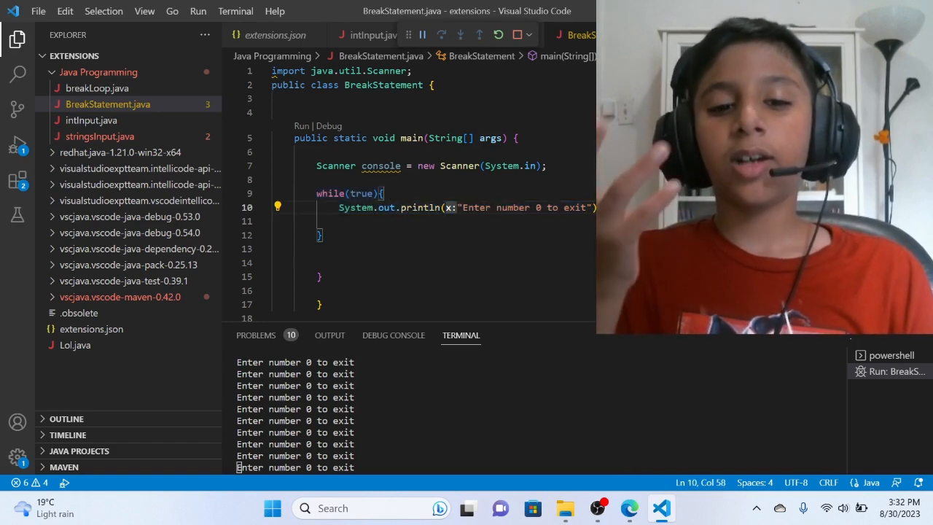
Stop the endlessly printing program from the debug toolbar
{"action": "left_click", "coordinate": [317, 193]}
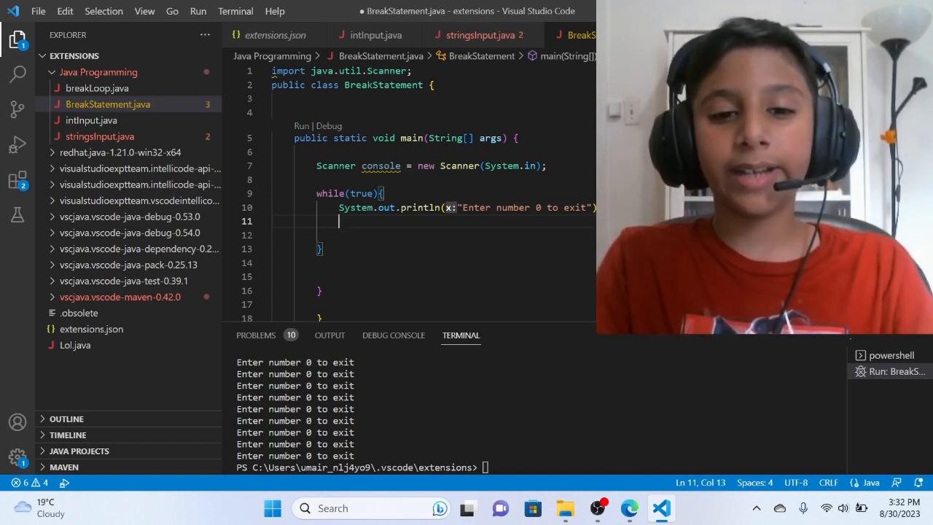
Read int num = console.nextInt() in the loop and begin an if statement
{"action": "type", "text": "int"}
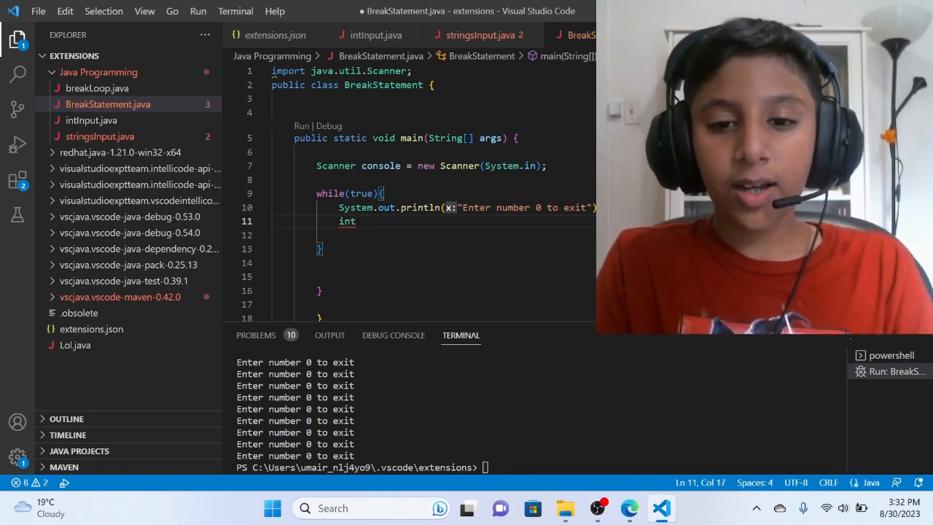
{"action": "type", "text": "num ="}
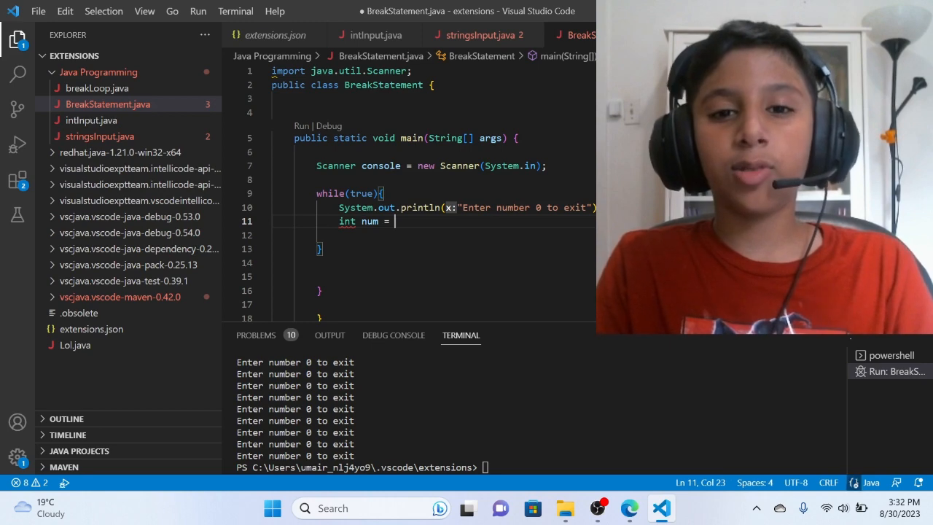
{"action": "type", "text": "console.nextInt();"}
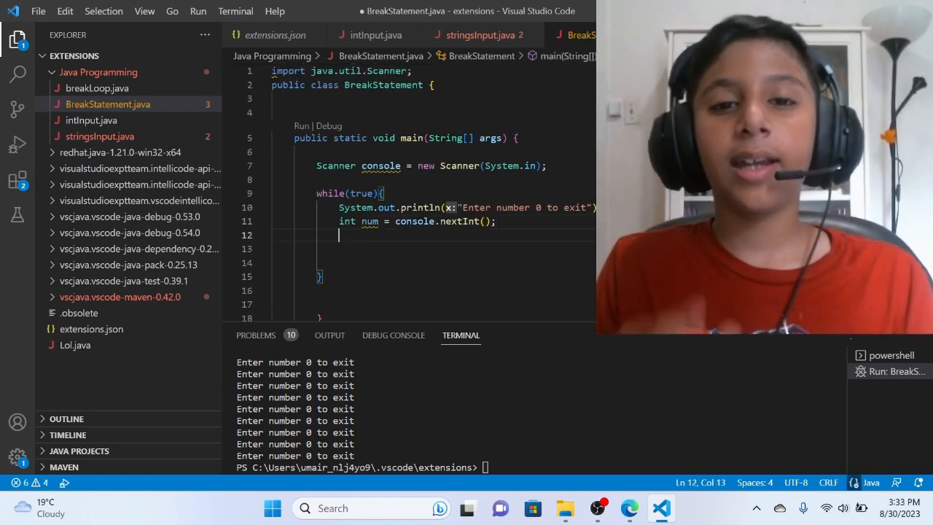
{"action": "key", "text": "Enter"}
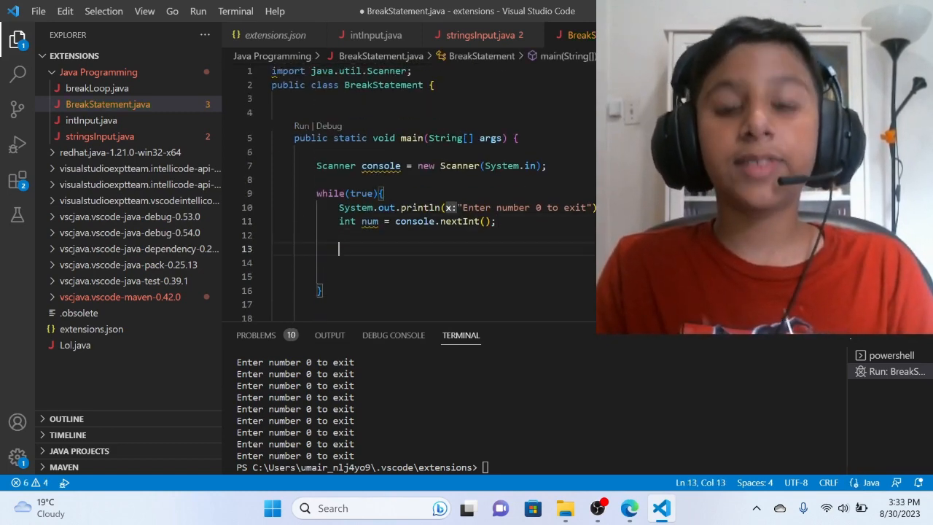
{"action": "type", "text": "if("}
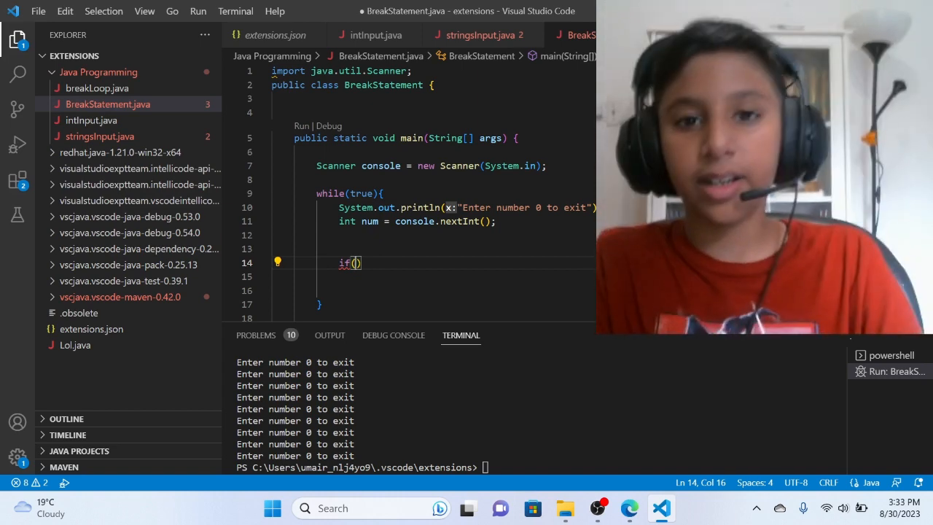
Give the if the condition num == 0 and put break inside it
{"action": "type", "text": "a"}
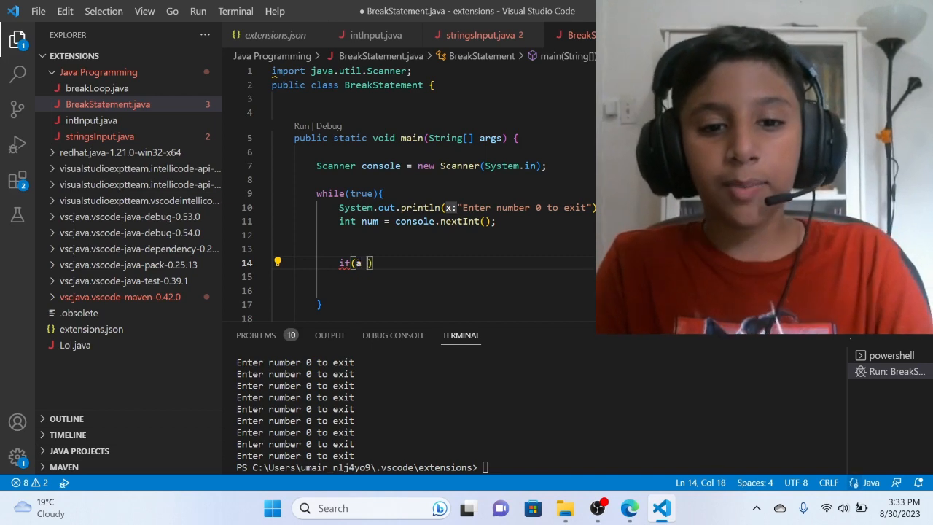
{"action": "type", "text": "="}
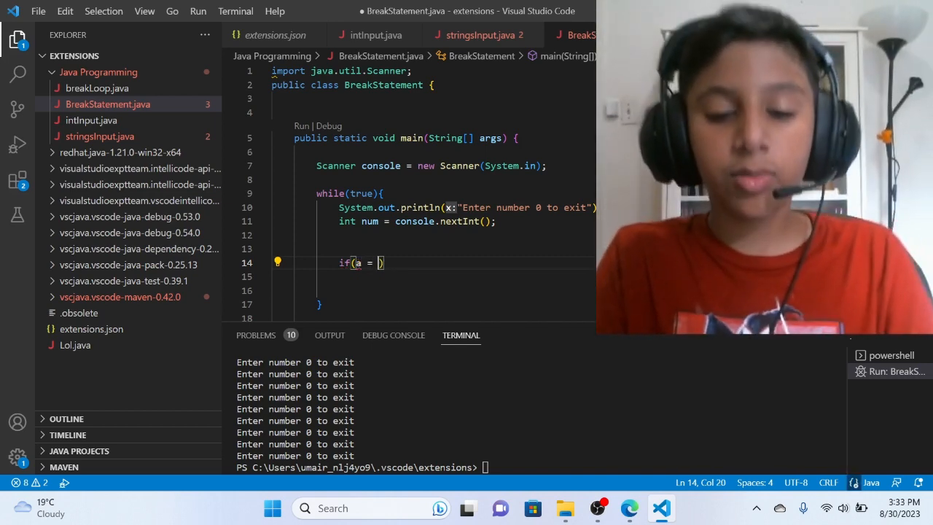
{"action": "type", "text": "="}
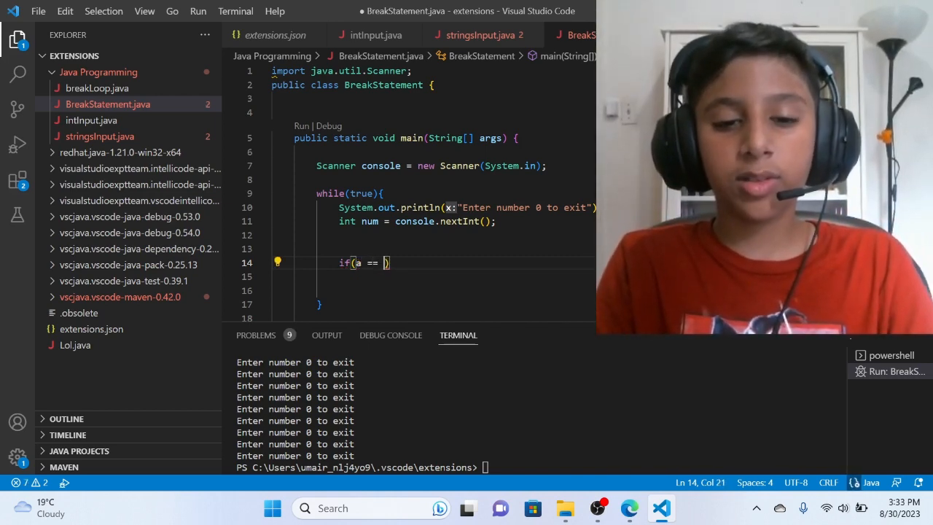
{"action": "type", "text": "0"}
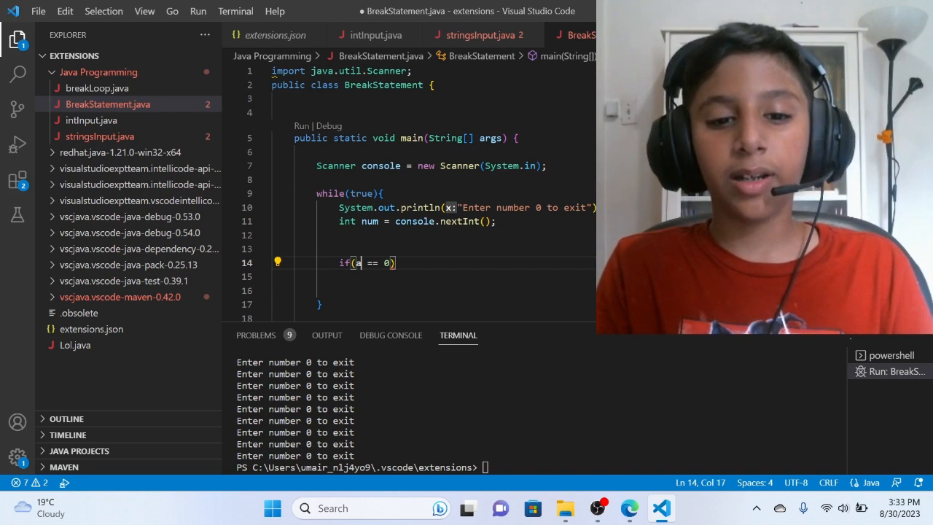
{"action": "type", "text": "um"}
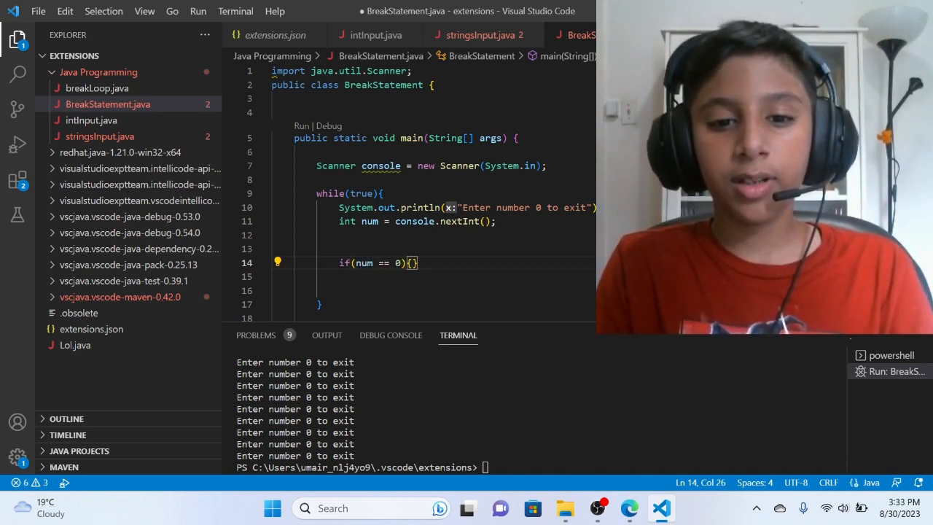
{"action": "type", "text": "syso"}
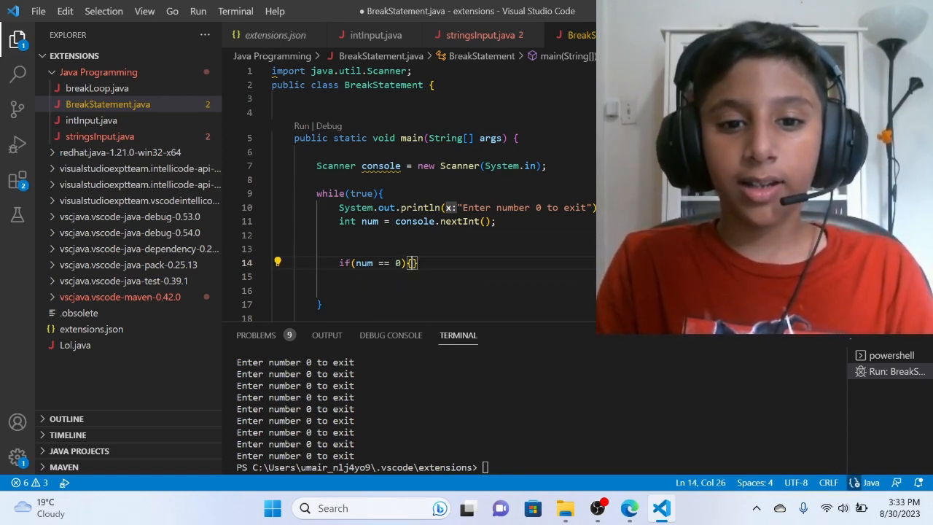
{"action": "type", "text": "break"}
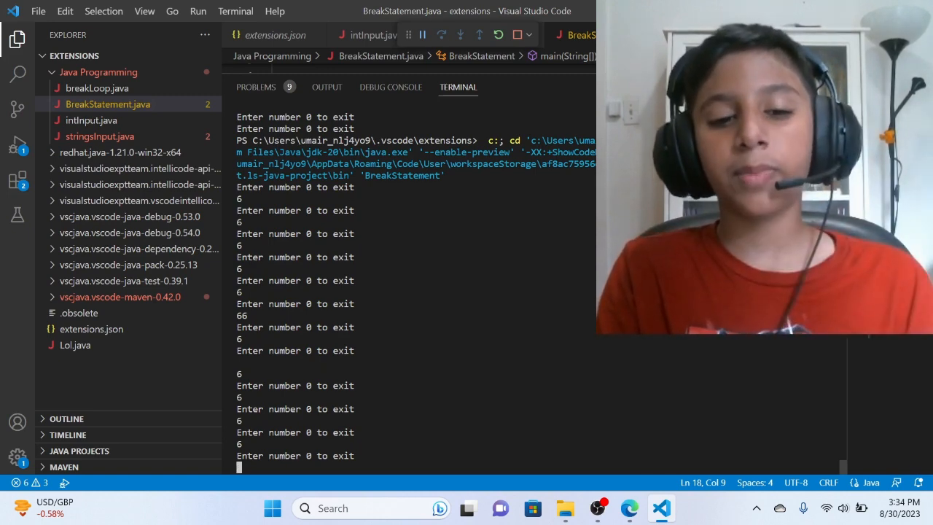
Enter 0 at the 'Enter number 0 to exit' prompt to end the loop
{"action": "type", "text": "0"}
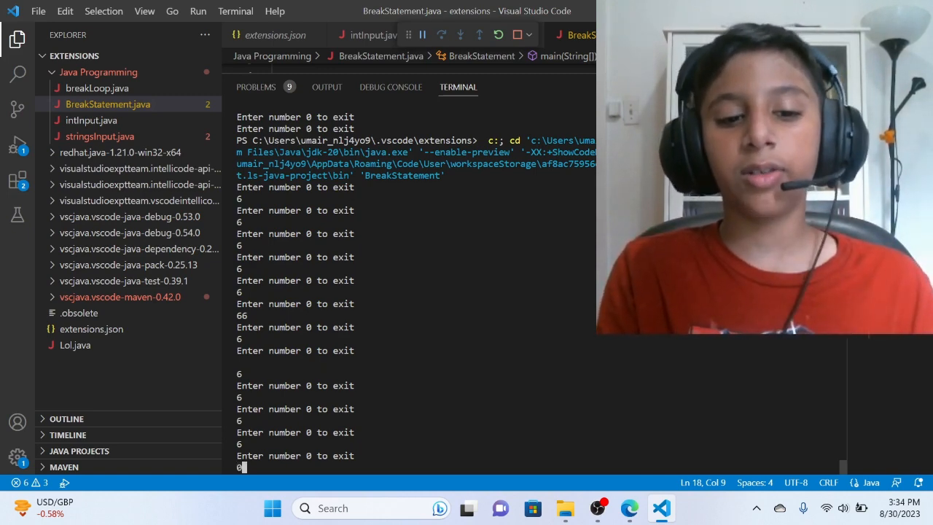